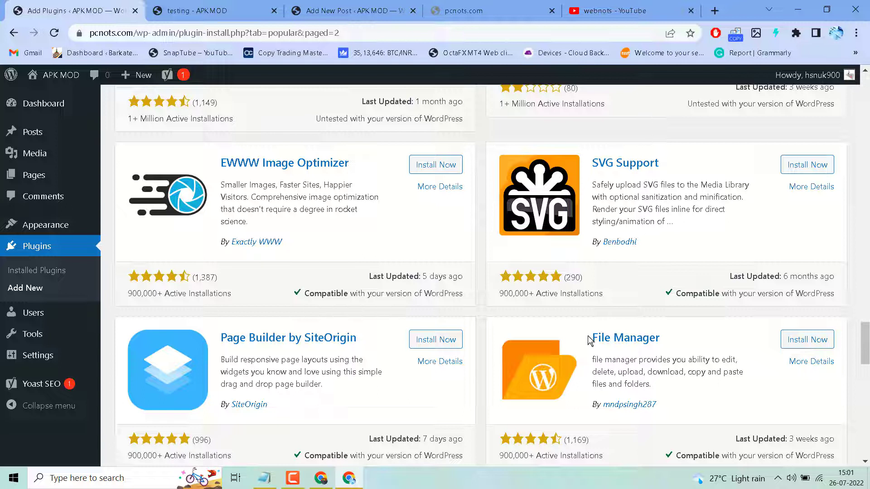
mouse_move(354, 289)
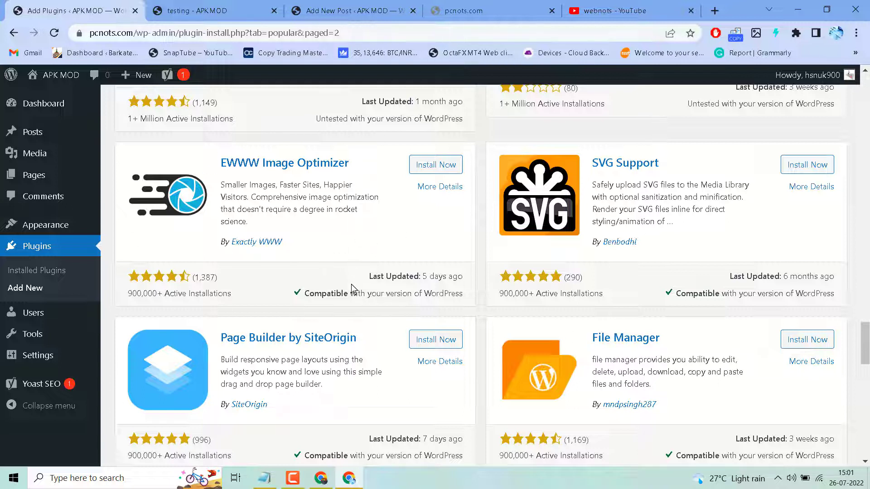
mouse_move(350, 267)
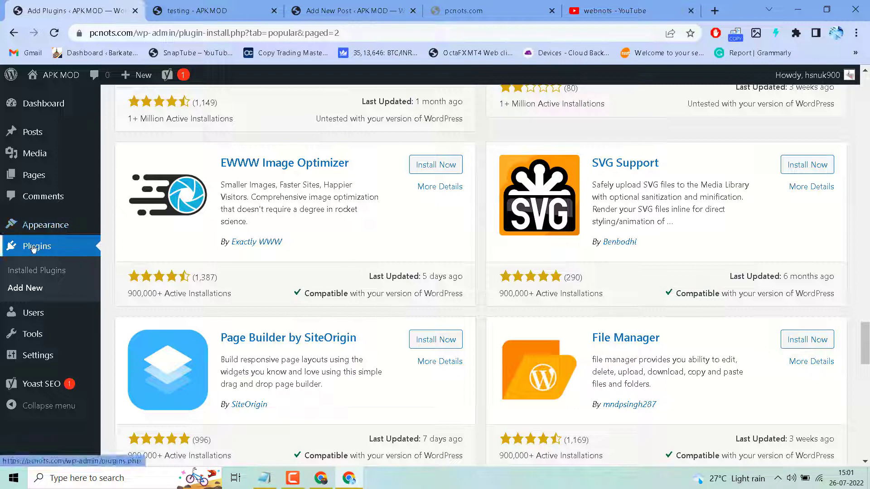
mouse_move(83, 306)
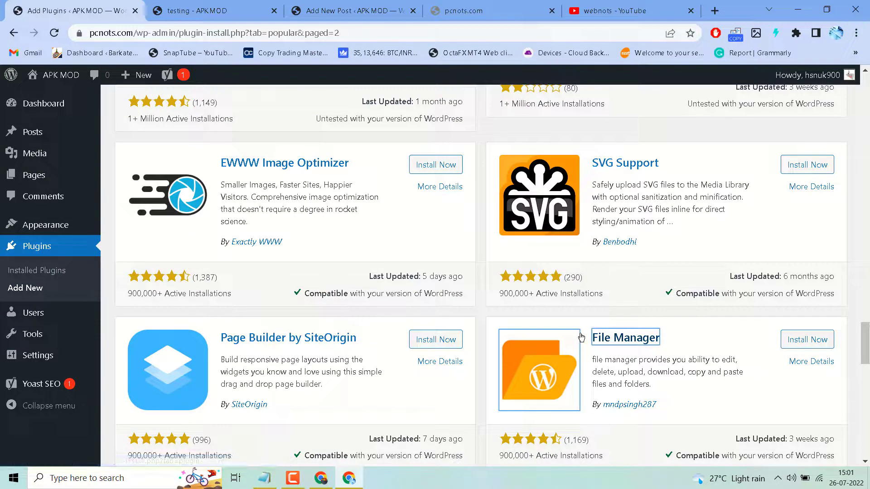
mouse_move(626, 352)
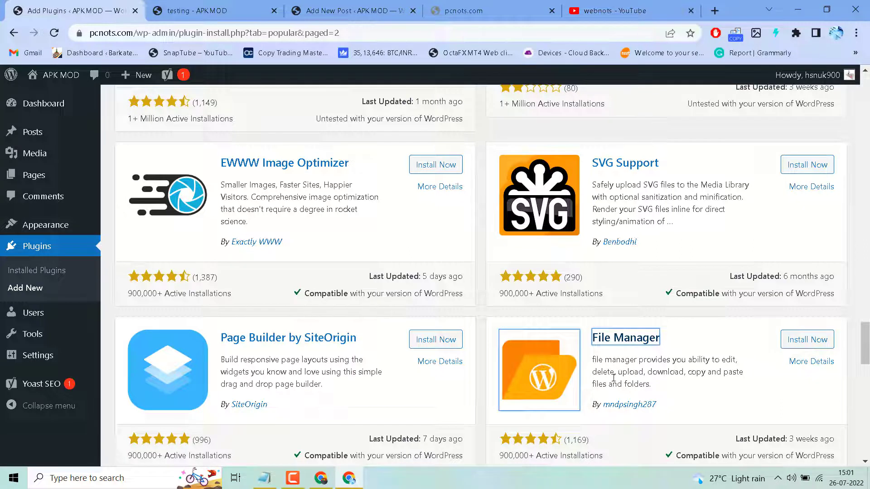
mouse_move(750, 377)
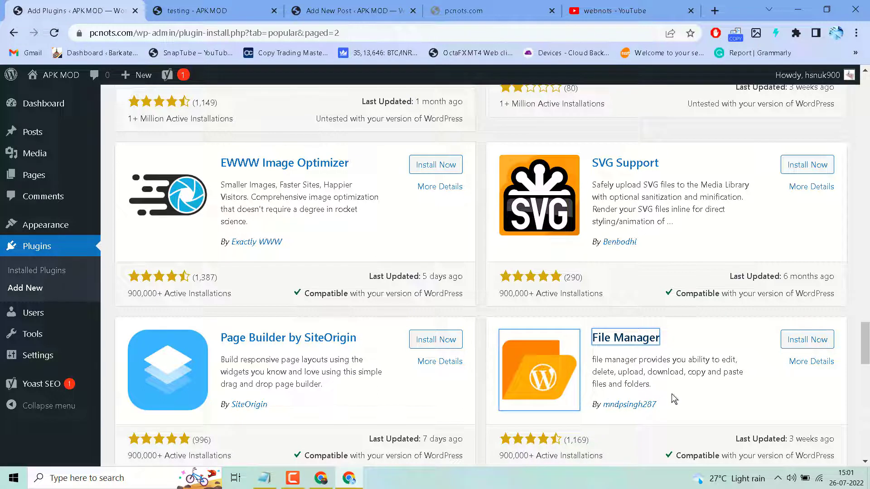
mouse_move(594, 331)
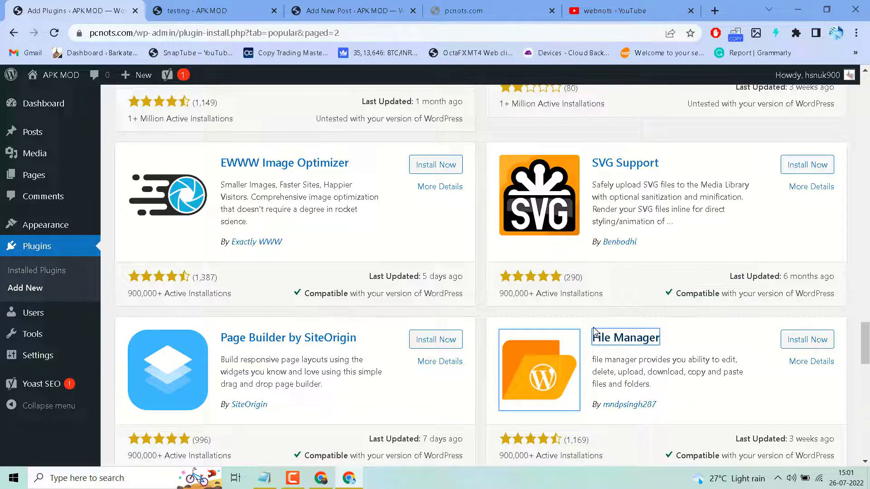
Step: Install and activate the File Manager plugin from its card
left_click(807, 340)
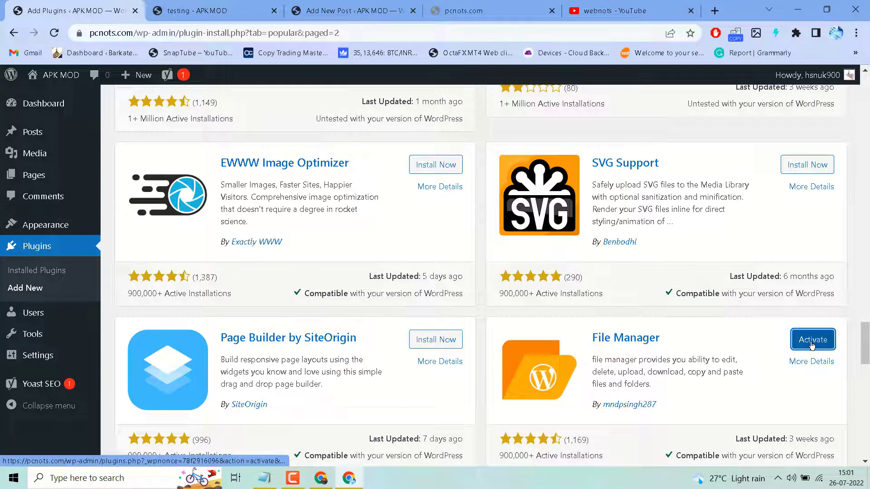
left_click(812, 339)
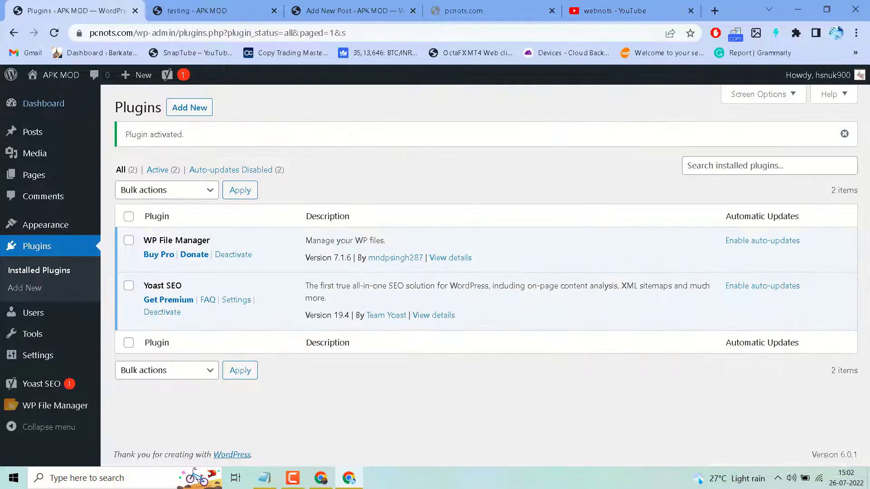
mouse_move(56, 406)
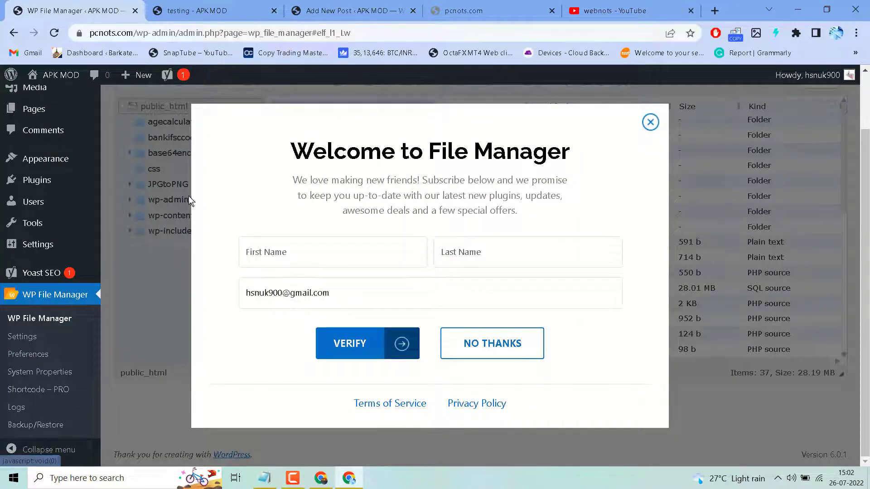
mouse_move(295, 200)
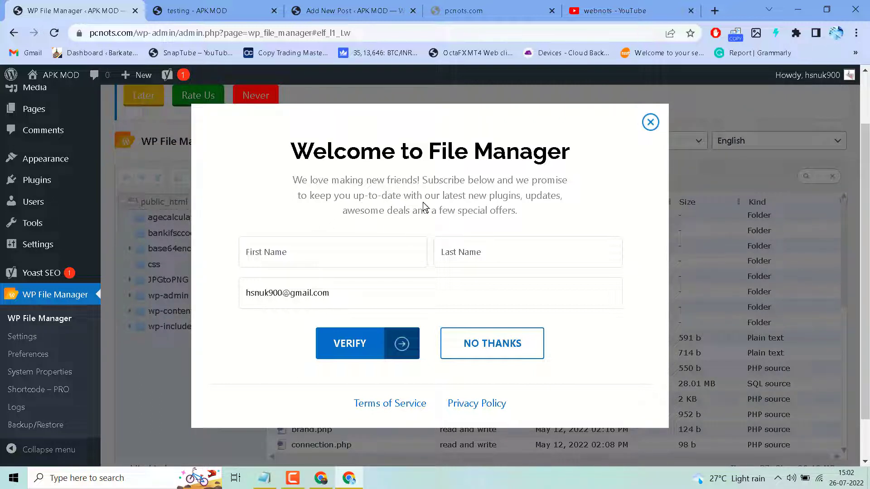
mouse_move(340, 222)
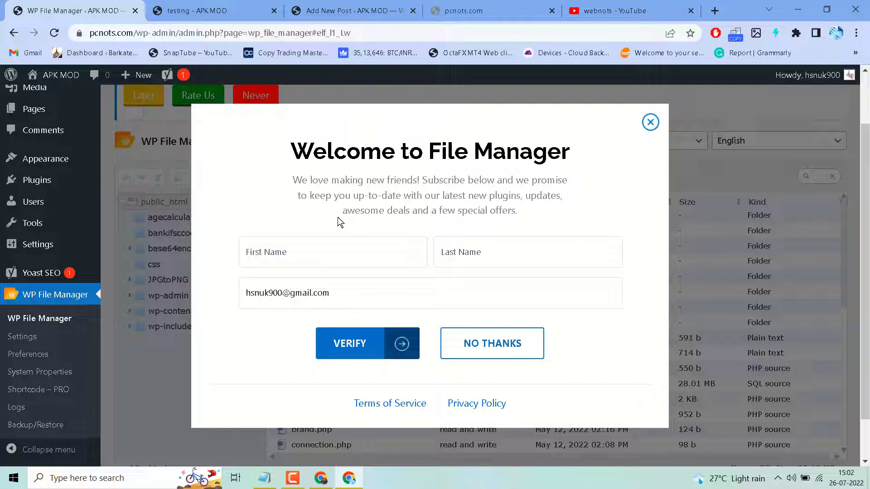
mouse_move(426, 206)
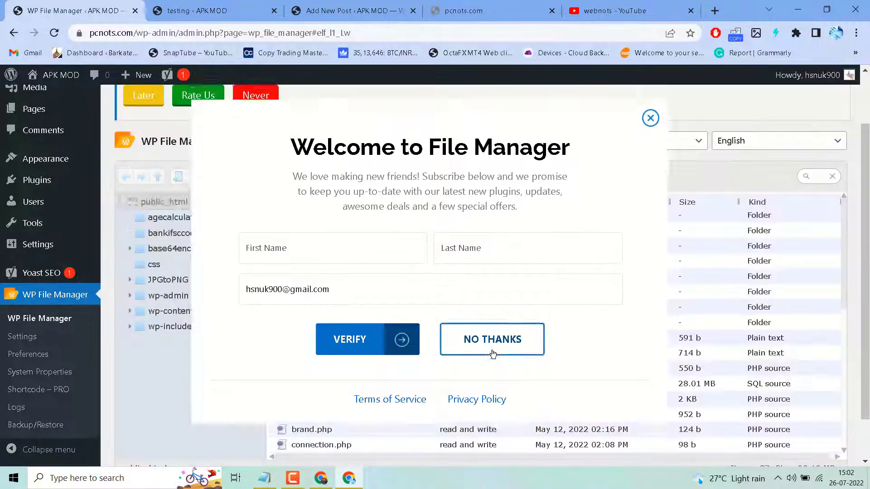
Step: Dismiss the subscription popup with NO THANKS and pick .htaccess in public_html
left_click(491, 339)
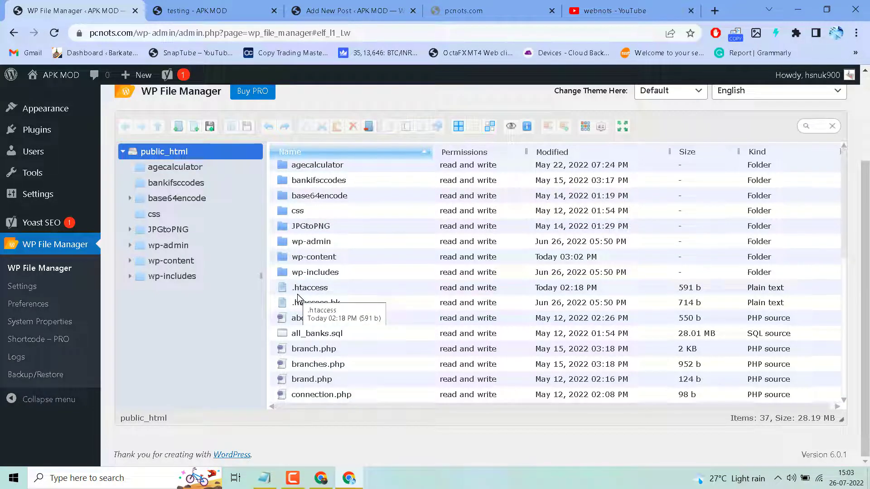
left_click(310, 288)
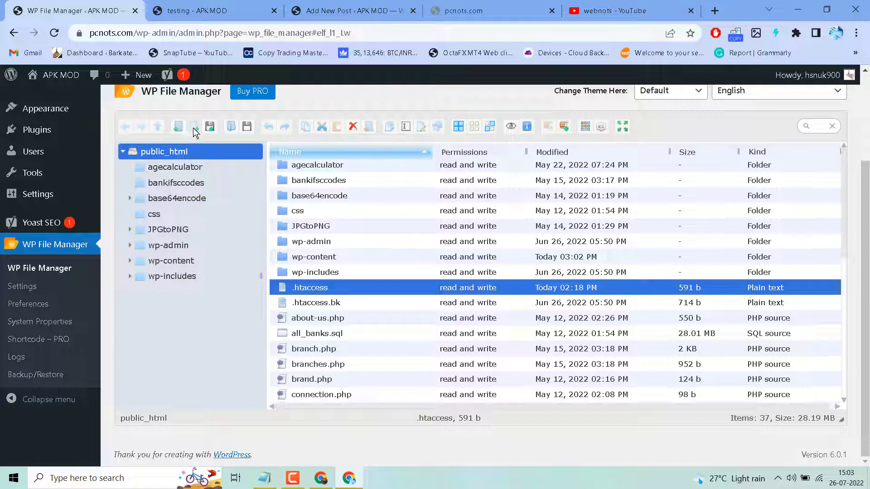
mouse_move(210, 127)
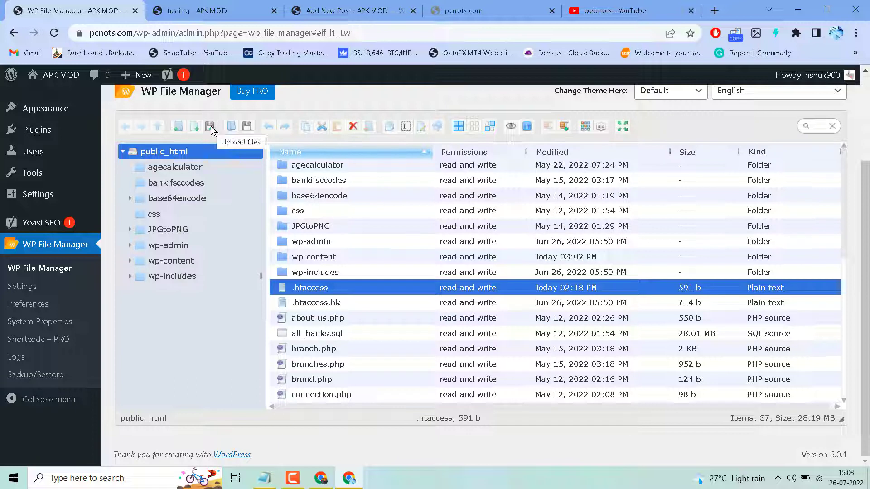
mouse_move(231, 129)
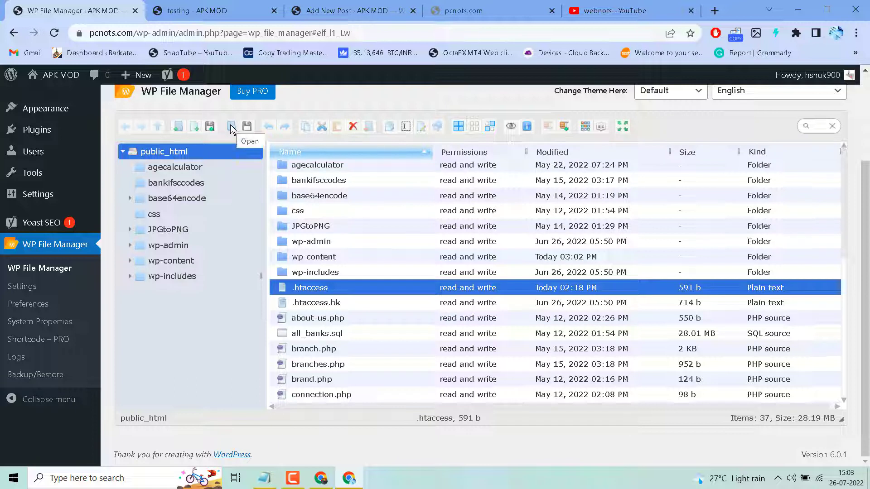
mouse_move(247, 127)
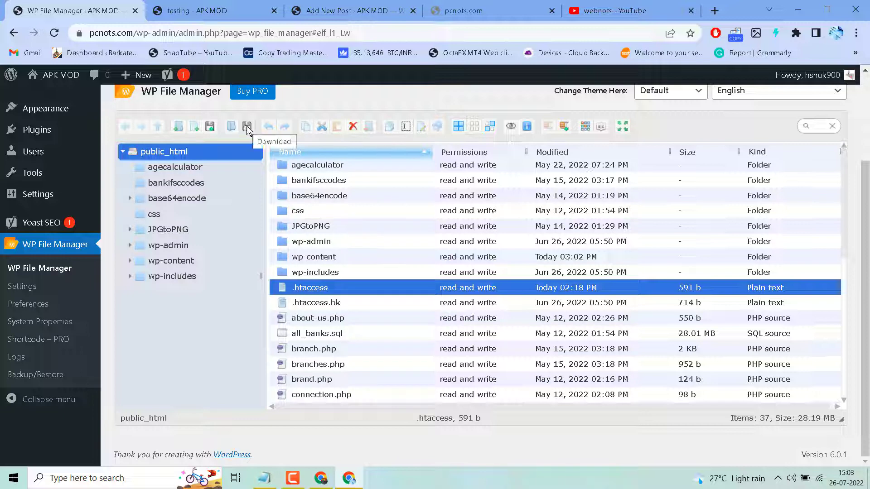
mouse_move(360, 129)
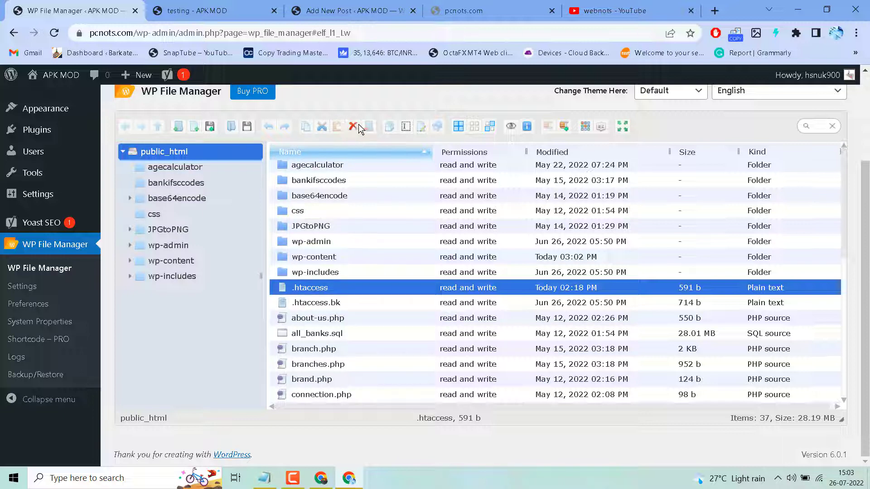
mouse_move(422, 127)
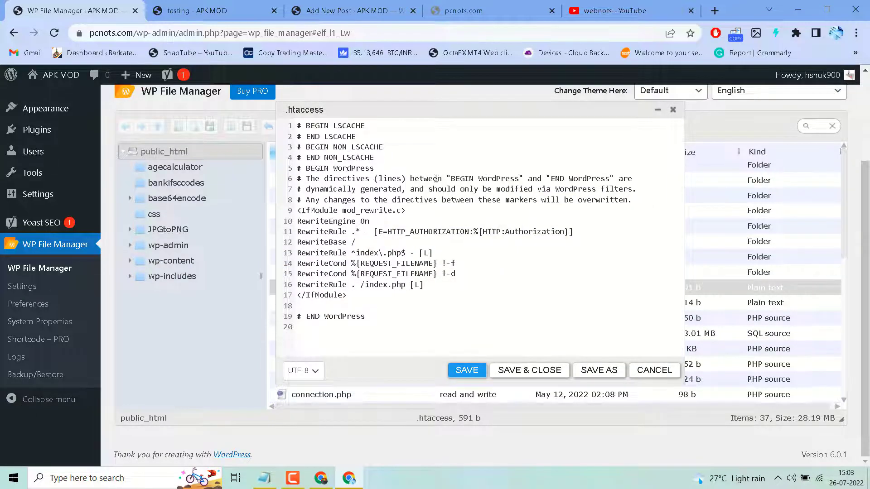
mouse_move(518, 368)
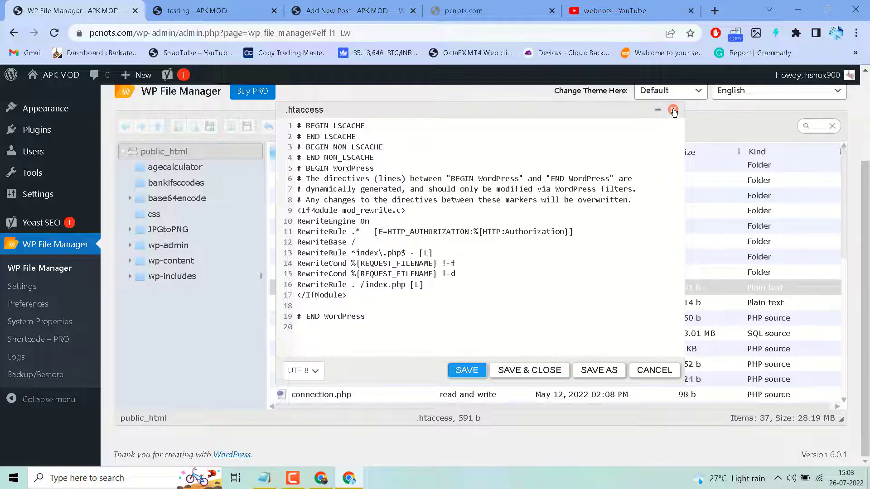
left_click(673, 109)
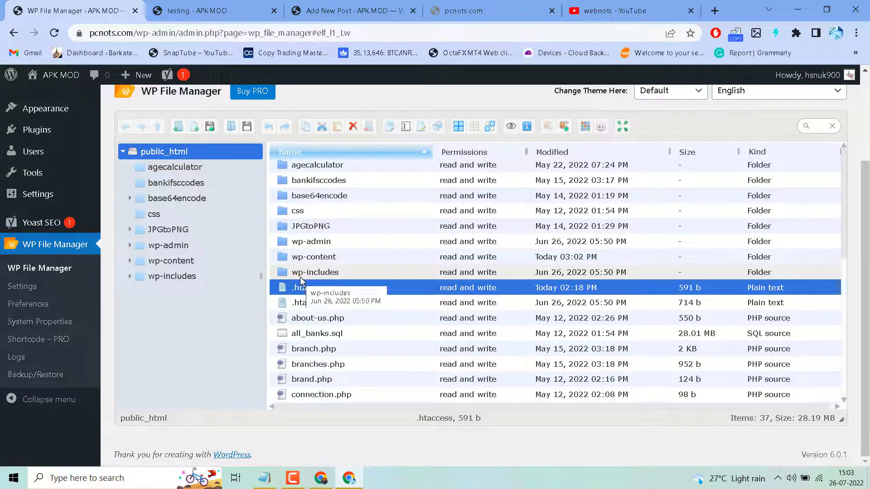